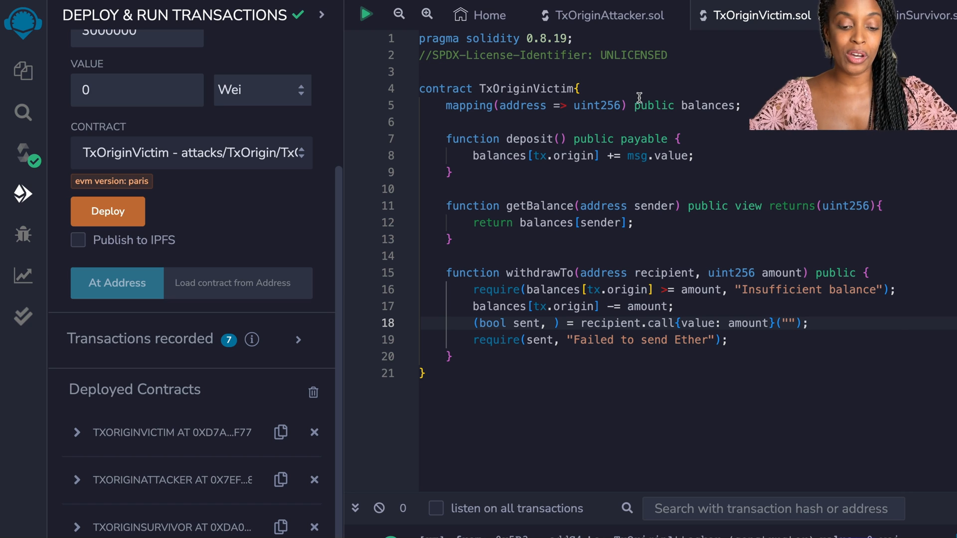
double_click(528, 139)
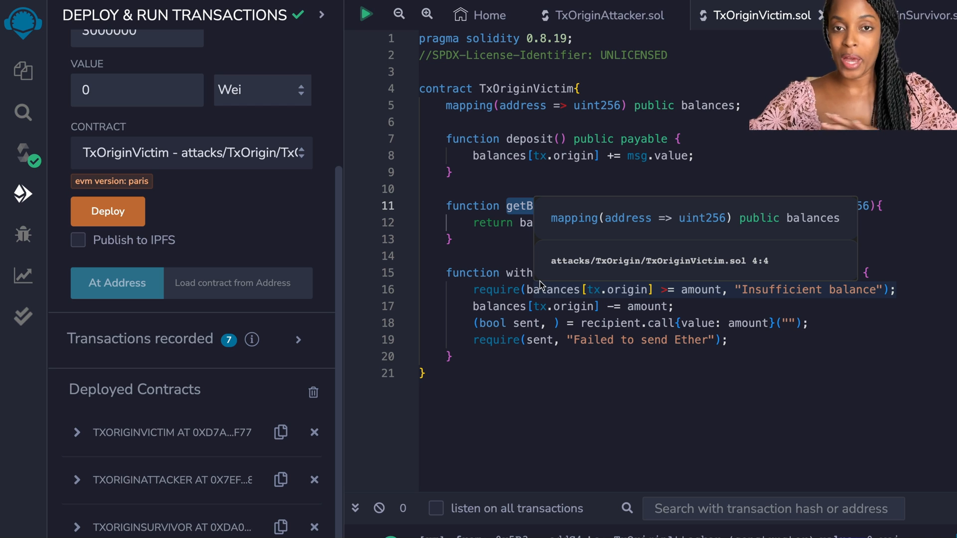
mouse_move(555, 279)
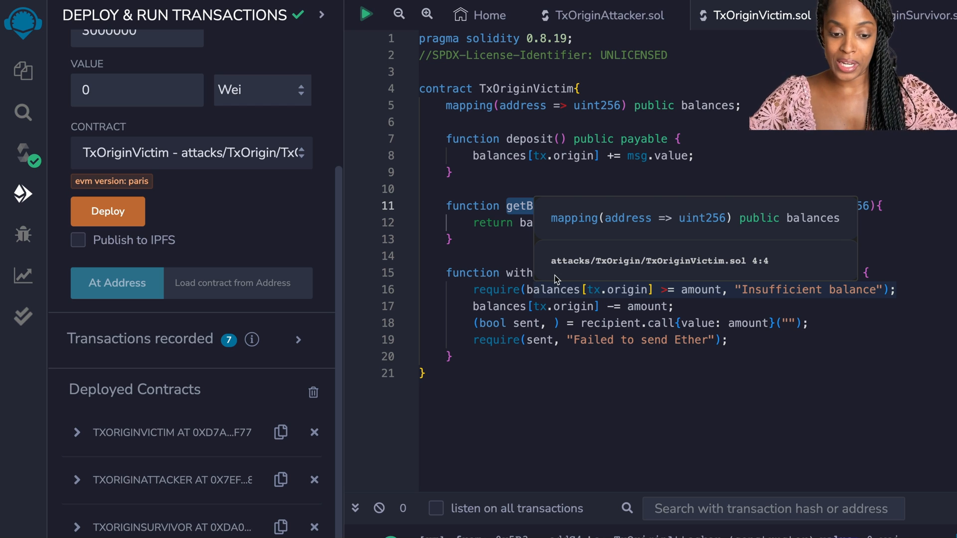
mouse_move(502, 273)
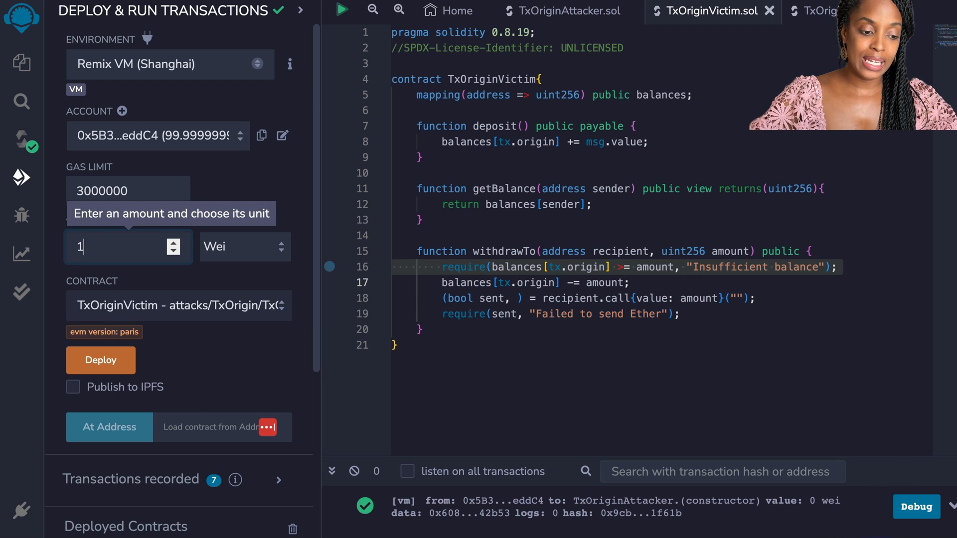
click(244, 246)
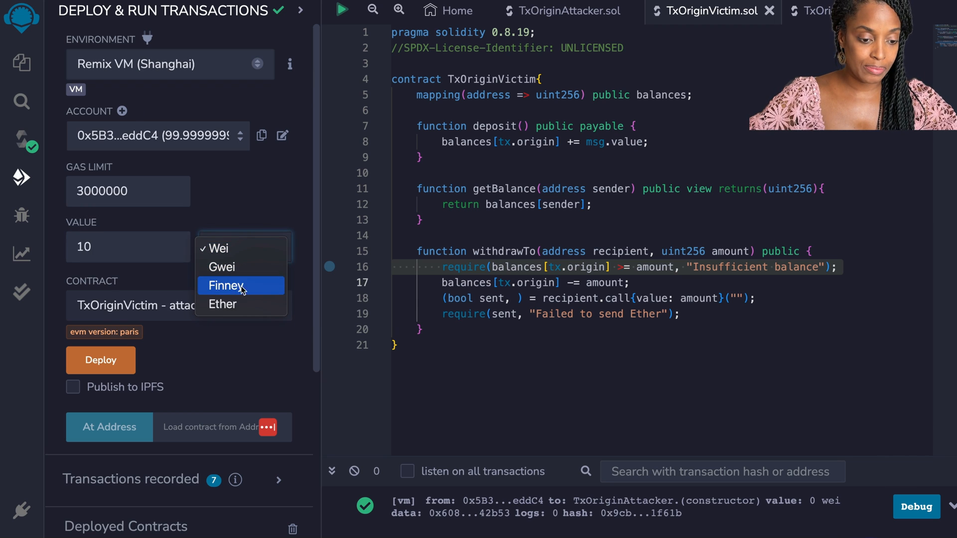
click(109, 323)
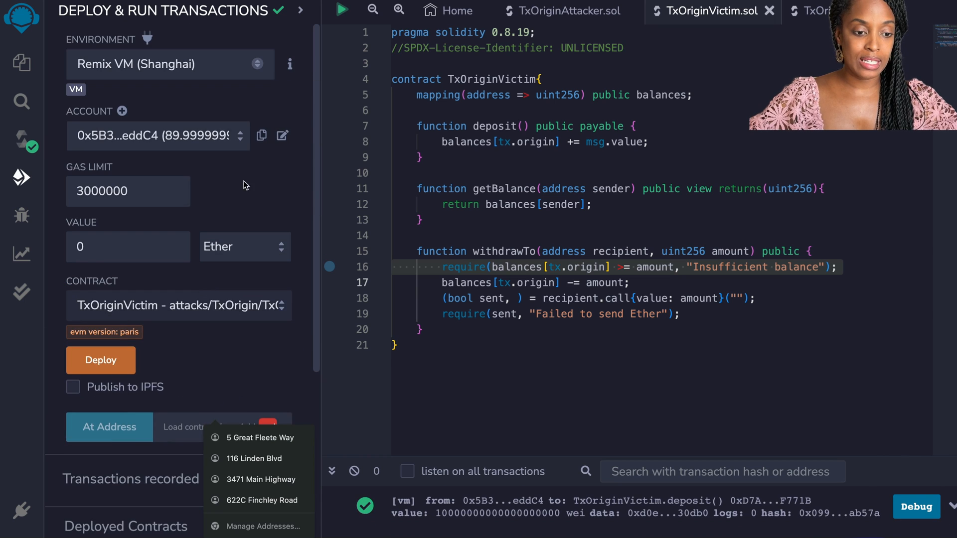
scroll(down, 3)
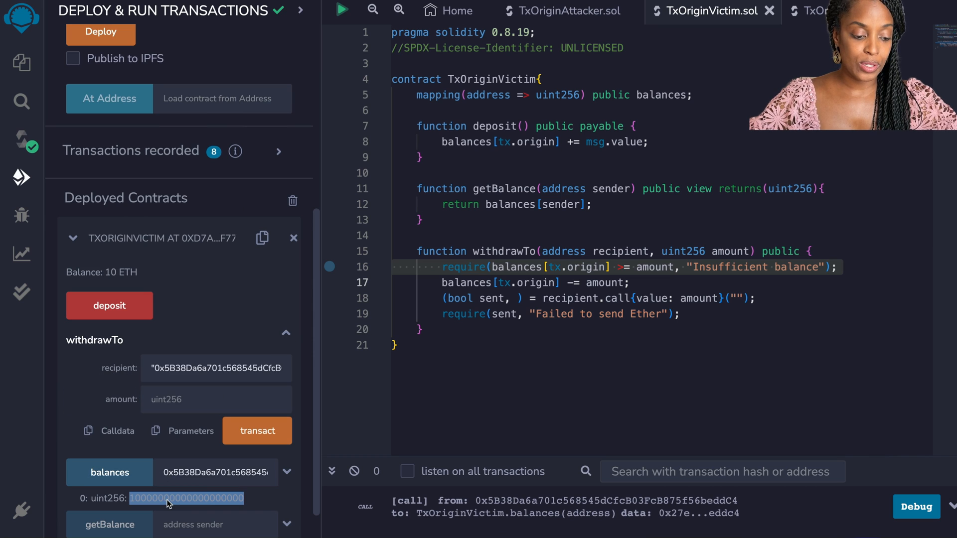
text(10000000000000000000)
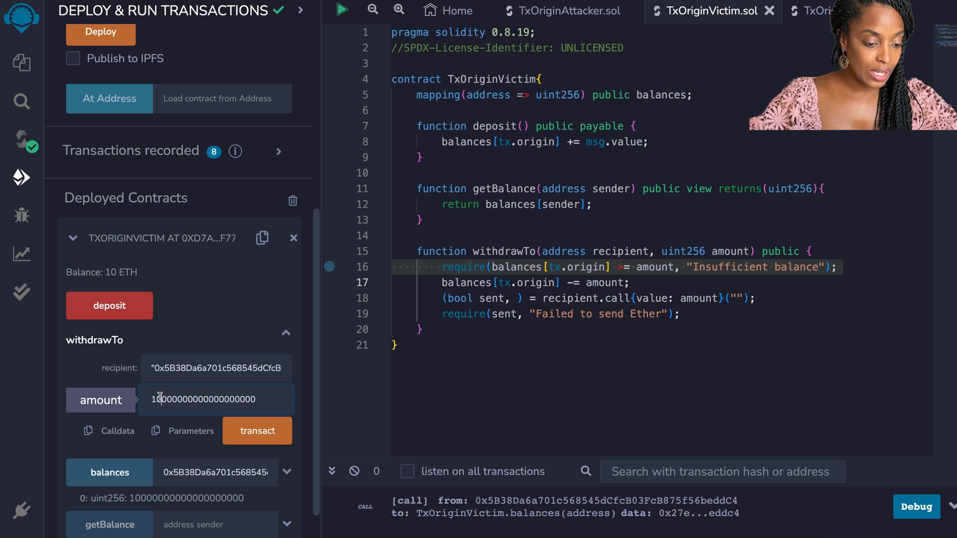
click(257, 430)
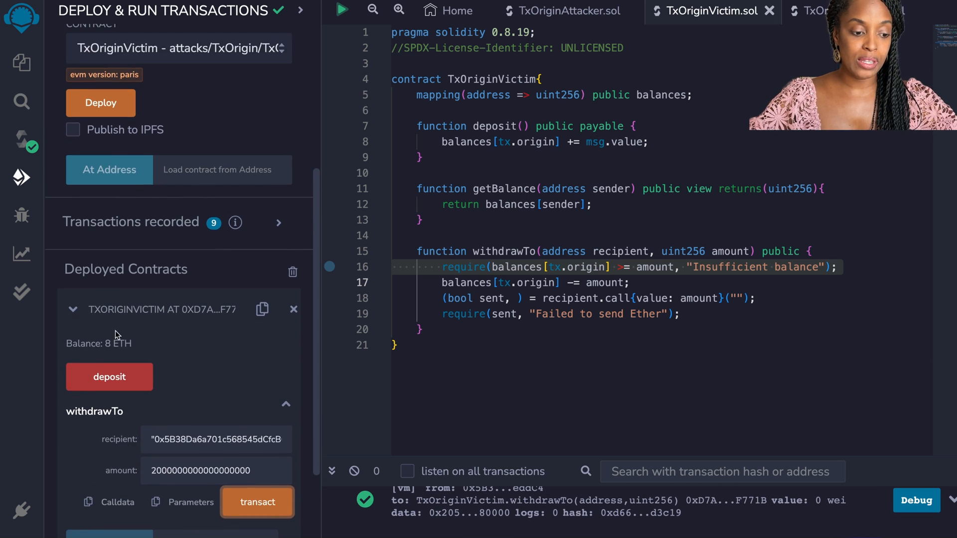
mouse_move(124, 331)
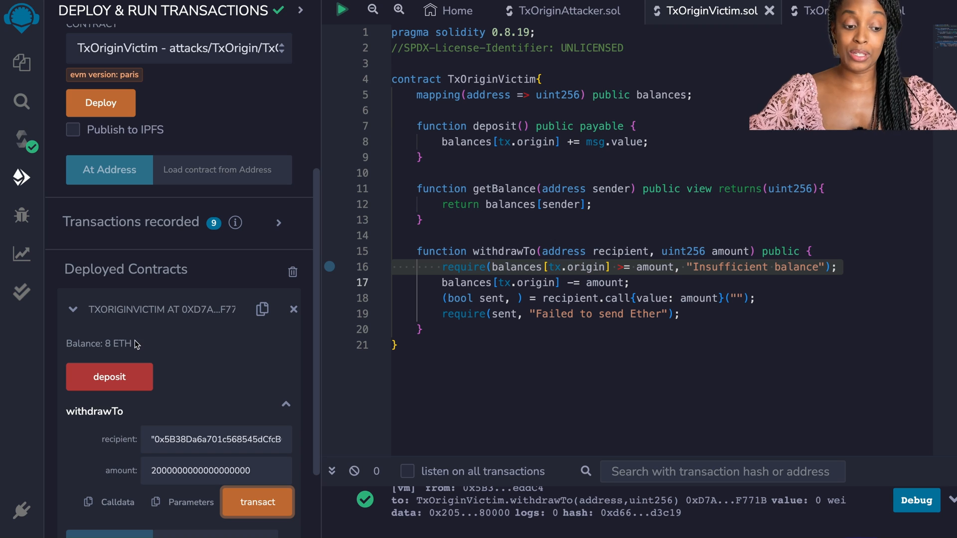
Step: From the 0xAb8...35cb2 account, attempt a 2 ETH withdrawTo that gets rejected, then check balances
click(170, 64)
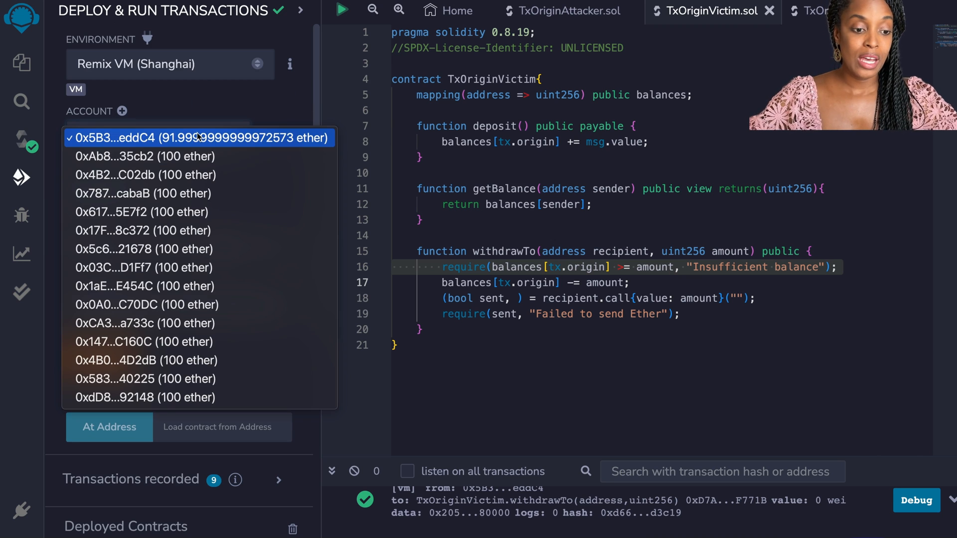
mouse_move(145, 156)
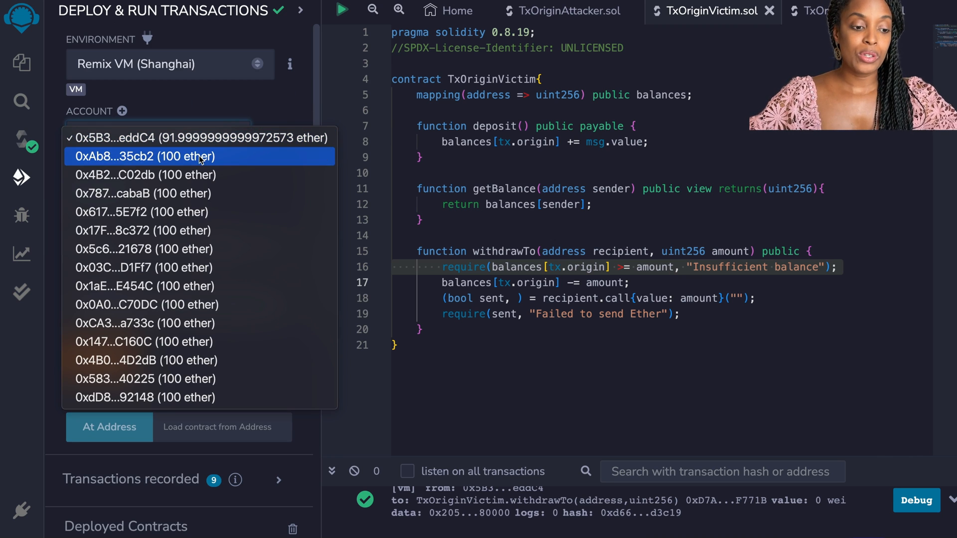
click(145, 156)
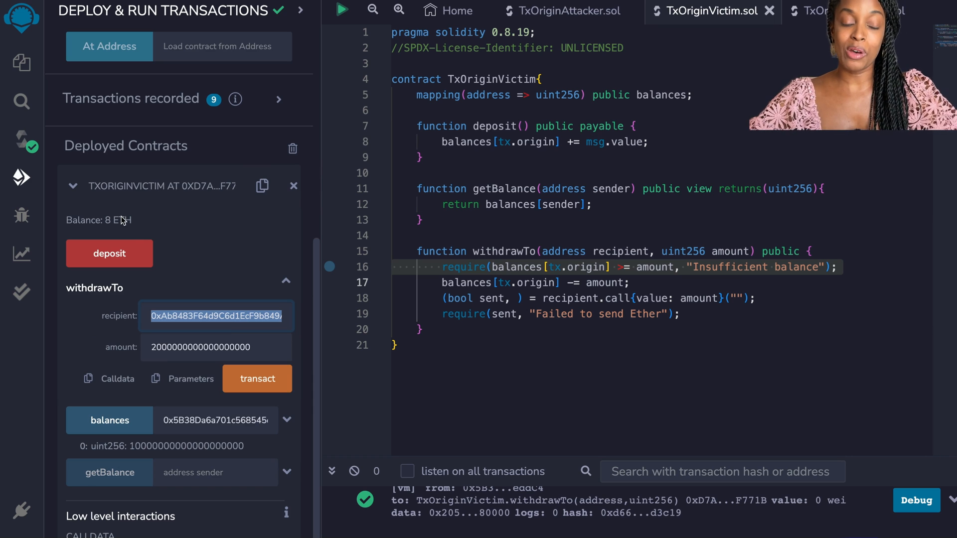
click(257, 378)
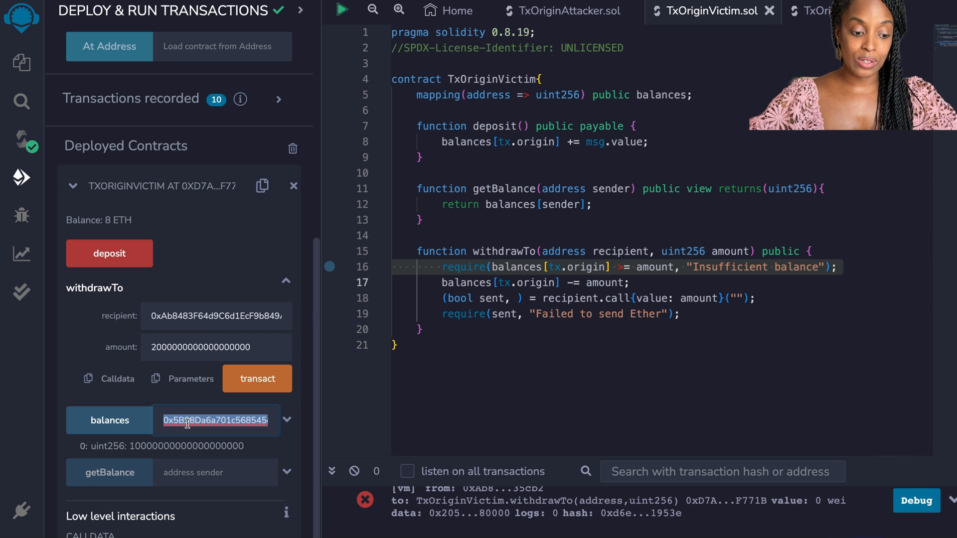
click(109, 420)
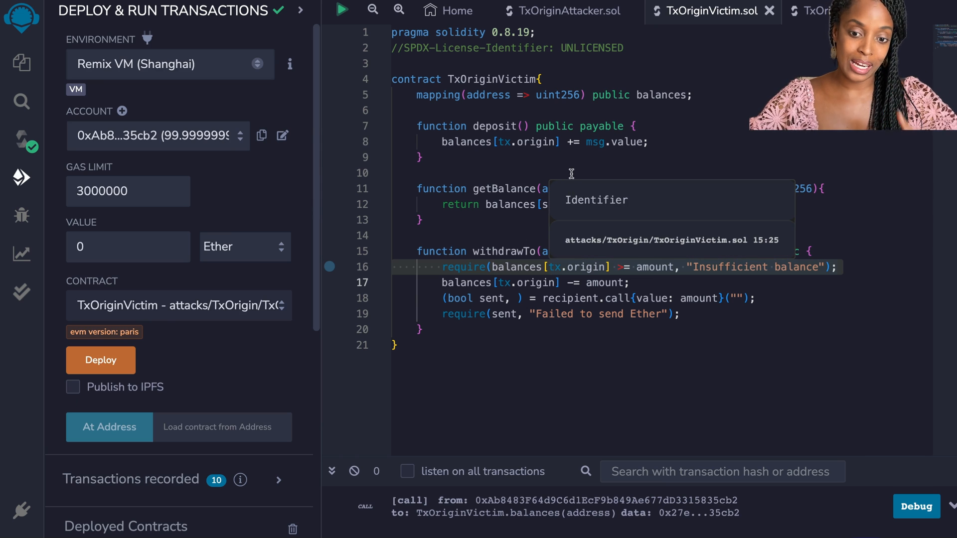
Step: Deploy TxOriginAttacker with the victim's address from the second account and run attack, which fails
click(567, 11)
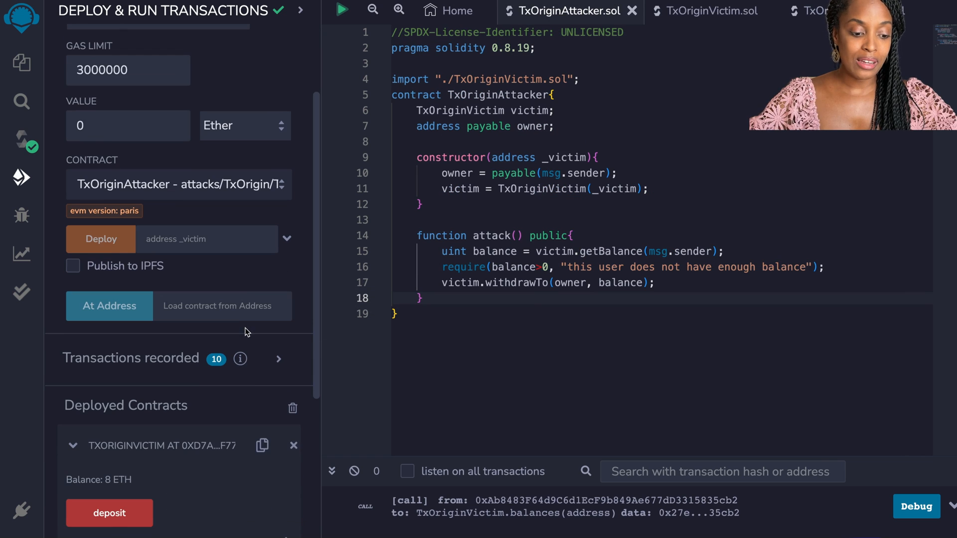
click(207, 238)
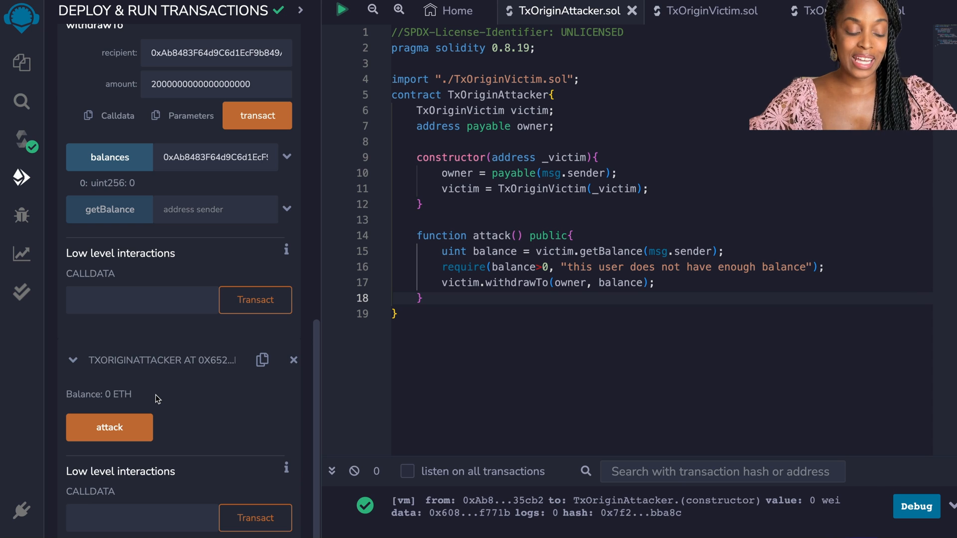
mouse_move(109, 427)
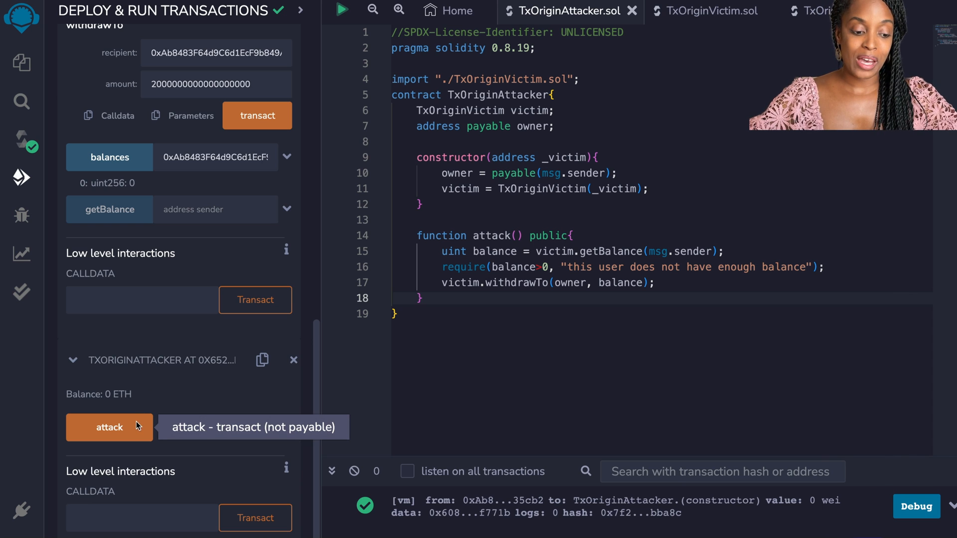
click(109, 428)
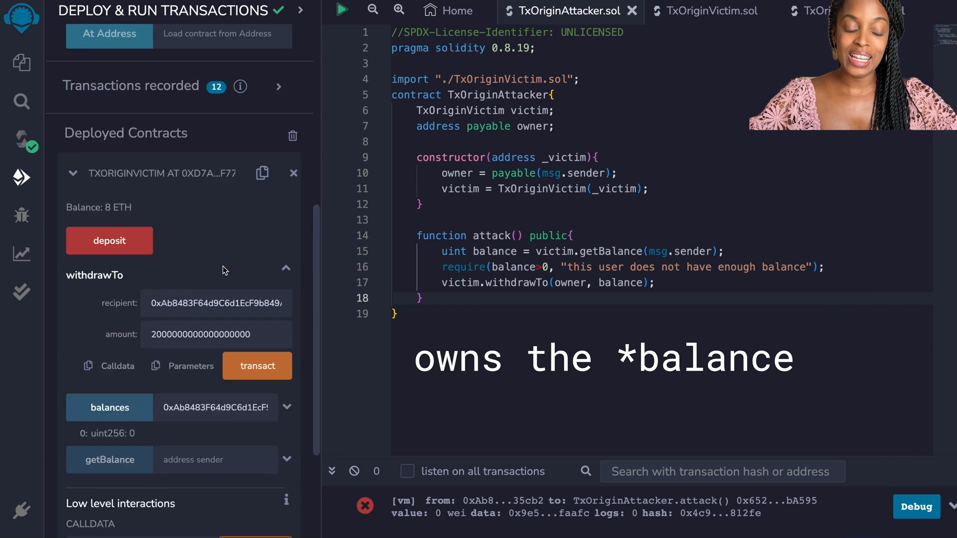
scroll(down, 3)
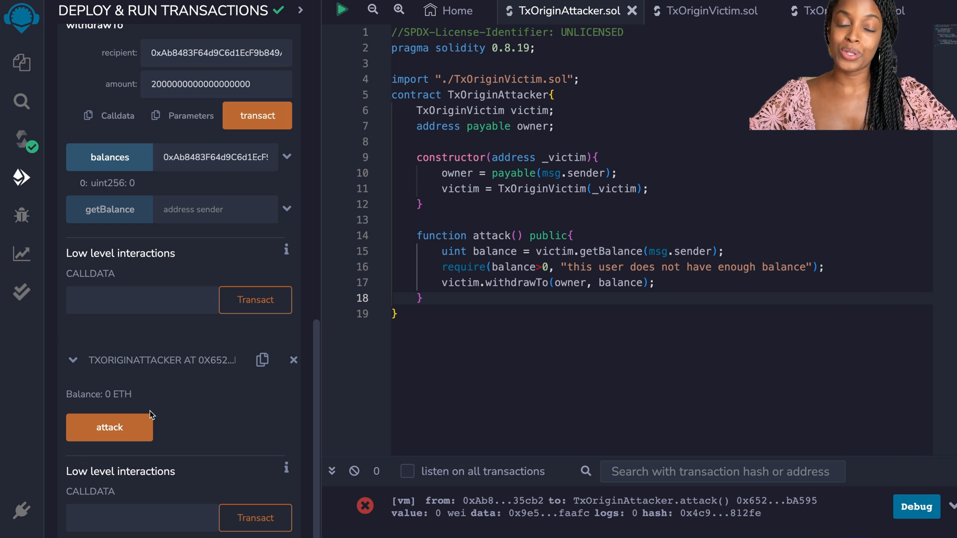
mouse_move(109, 428)
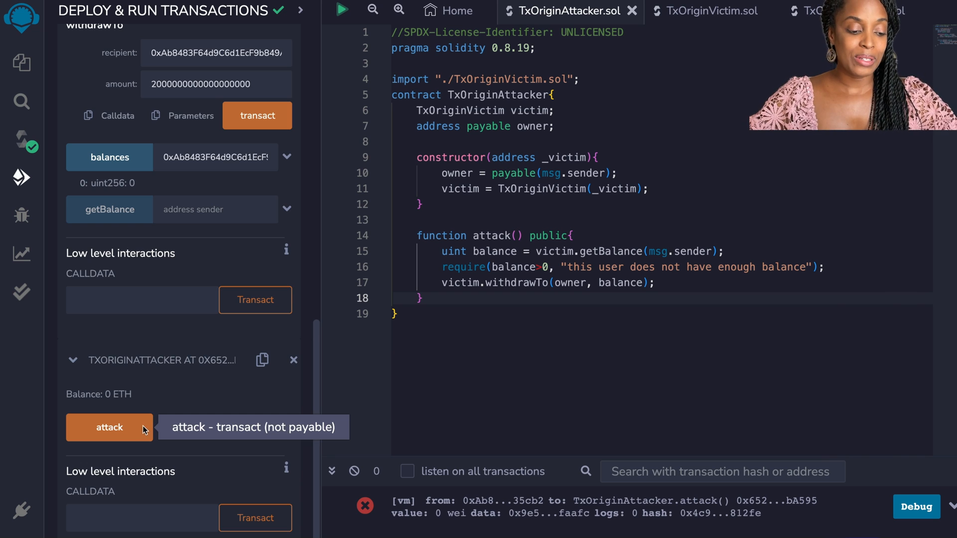
Step: Re-run attack from the depositor account, draining TxOriginVictim to 0 ETH, check balances, and return to TxOriginVictim.sol
click(110, 427)
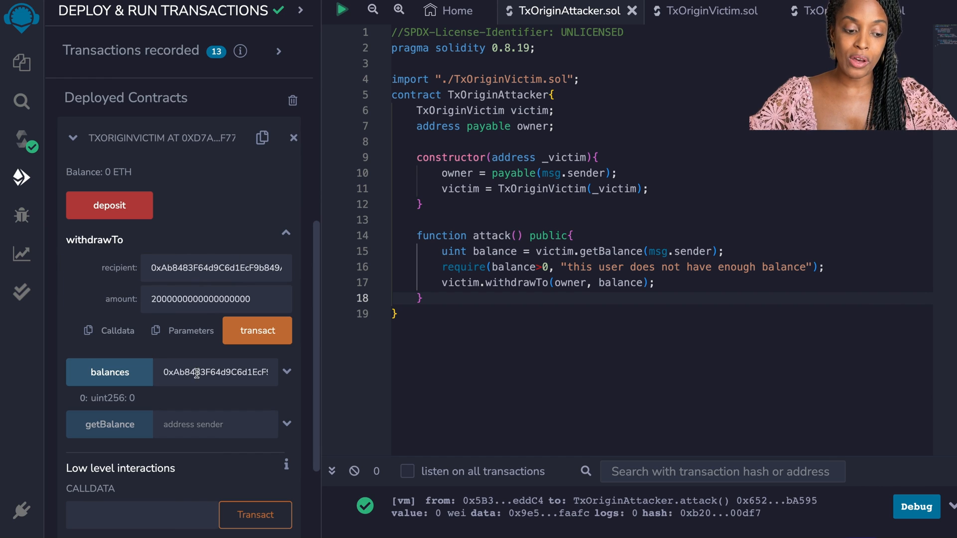
double_click(215, 371)
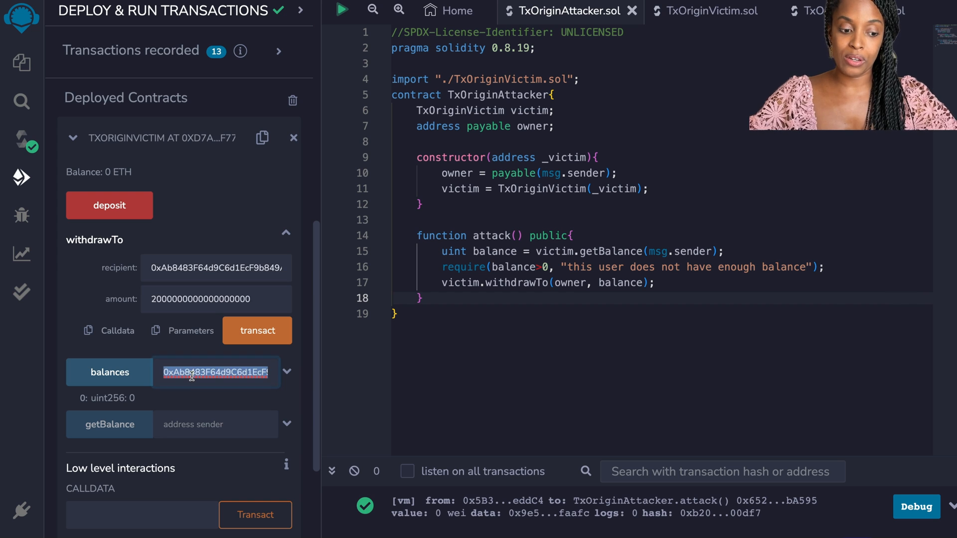
click(110, 371)
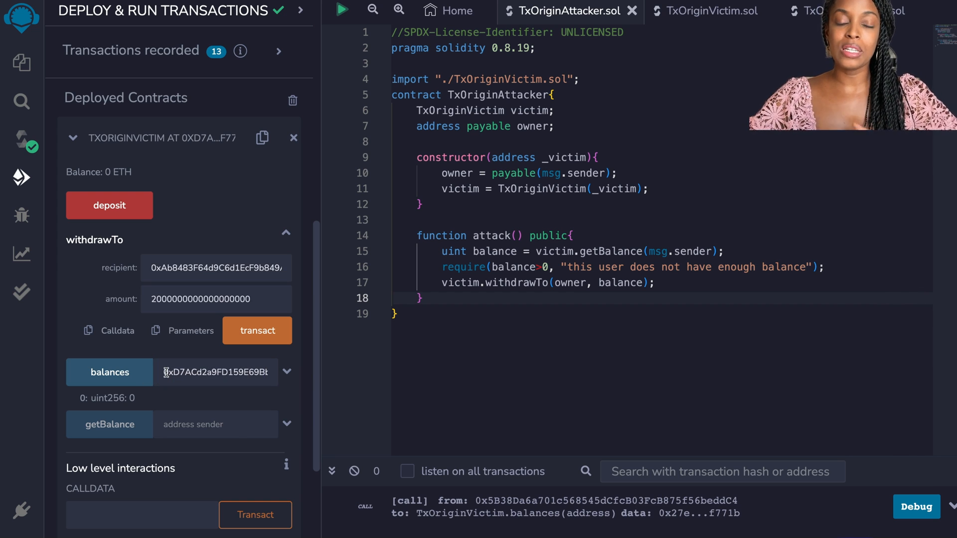
scroll(down, 3)
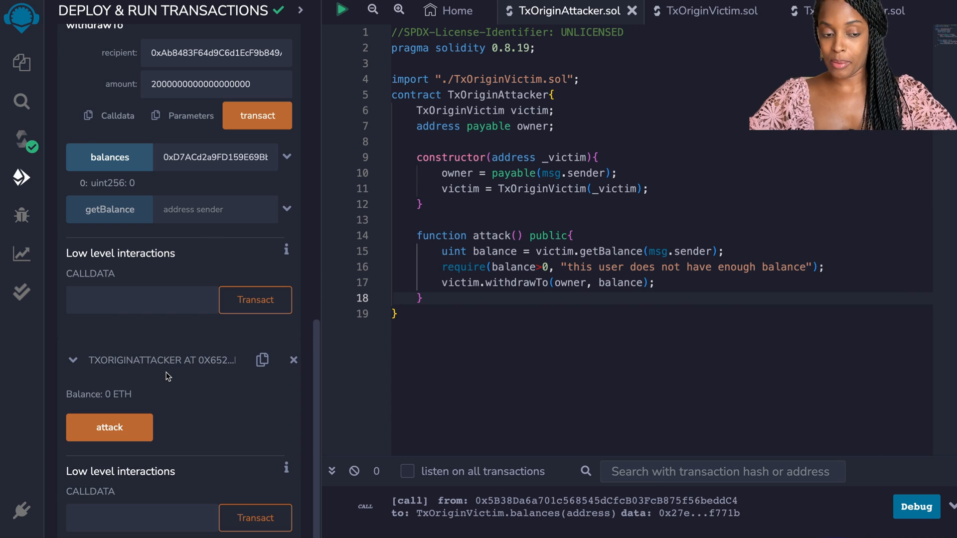
click(706, 11)
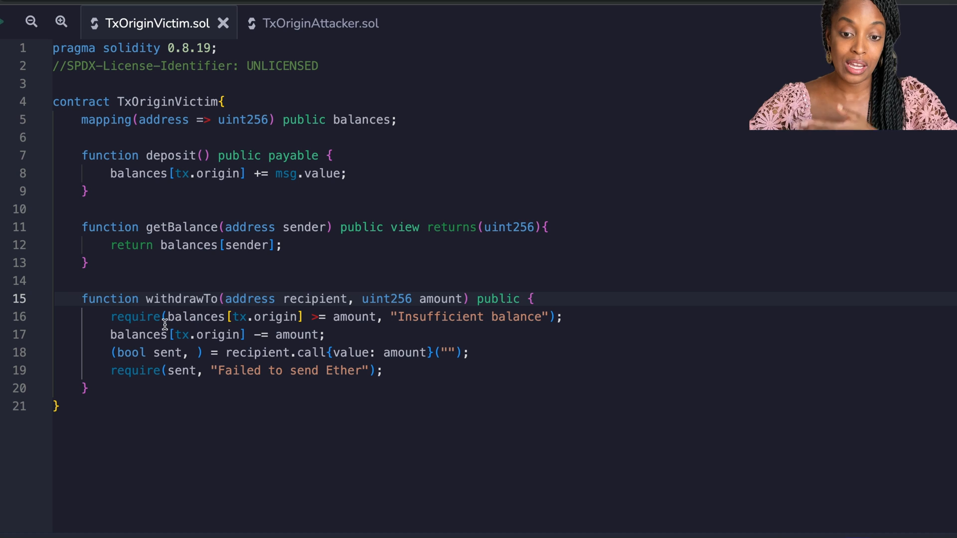
double_click(266, 317)
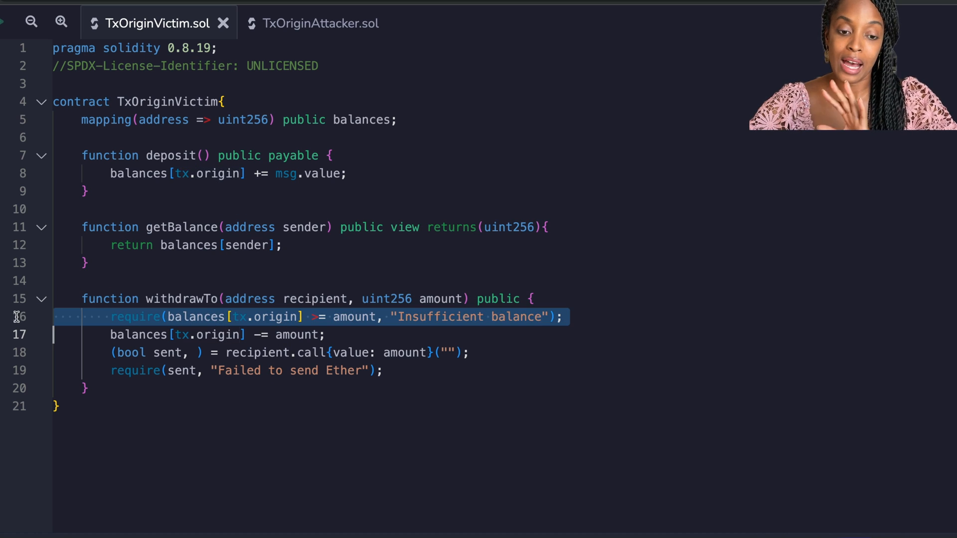
click(320, 23)
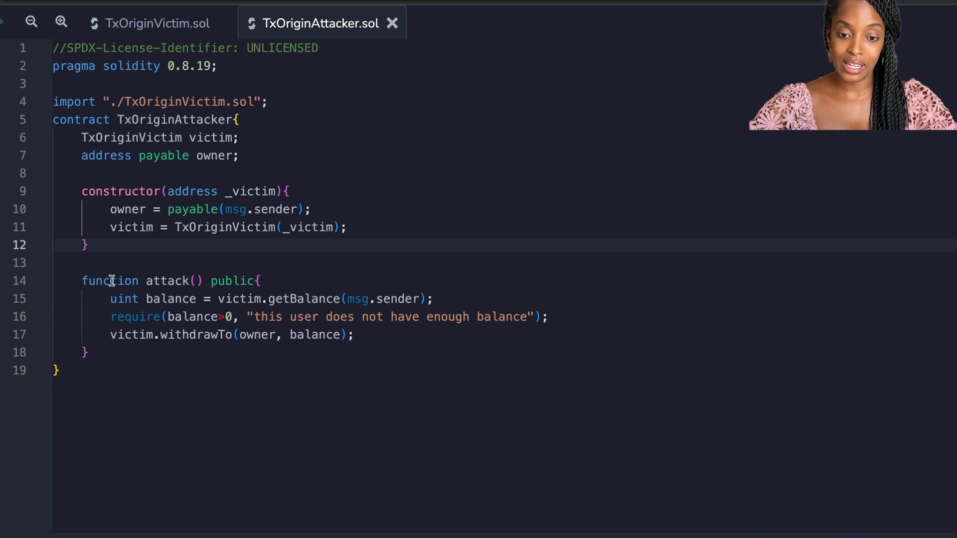
drag(82, 280, 89, 352)
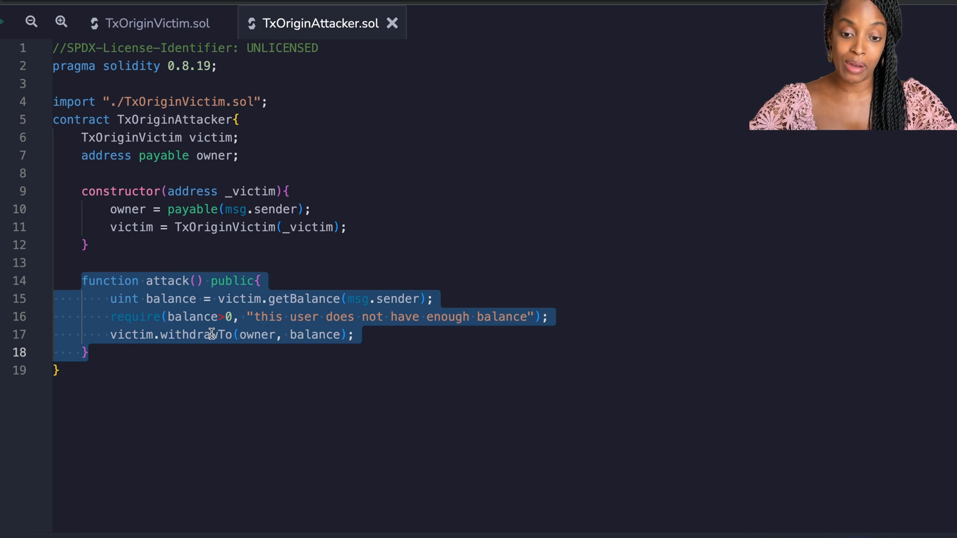
click(246, 298)
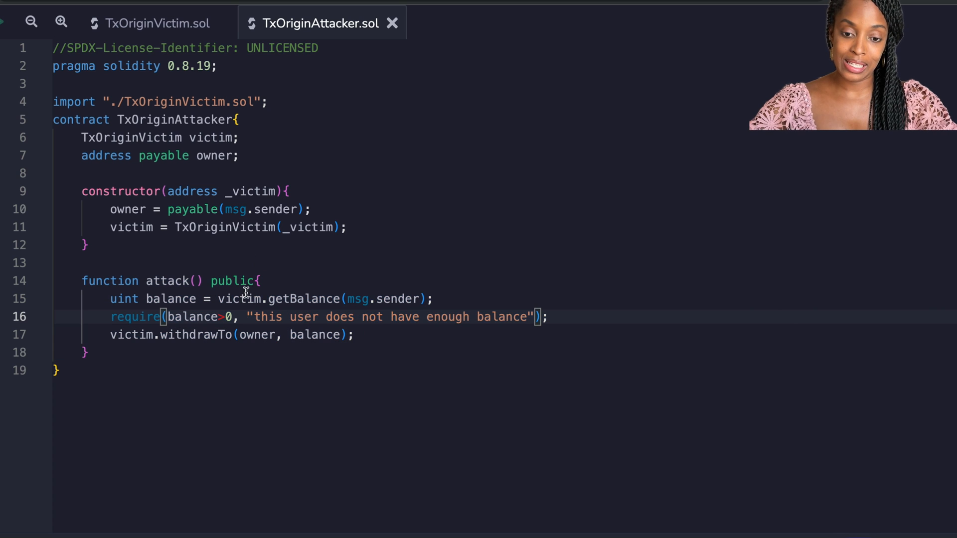
click(157, 23)
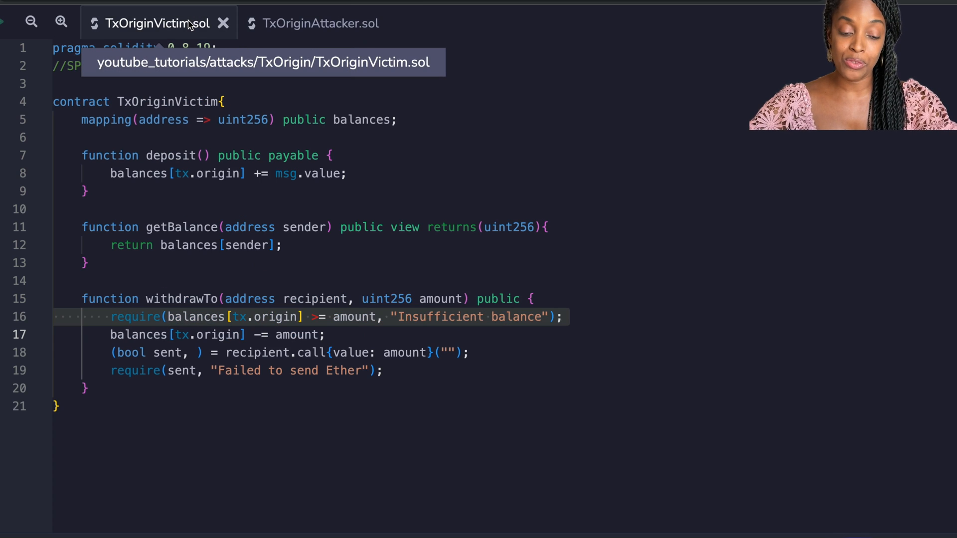
click(320, 23)
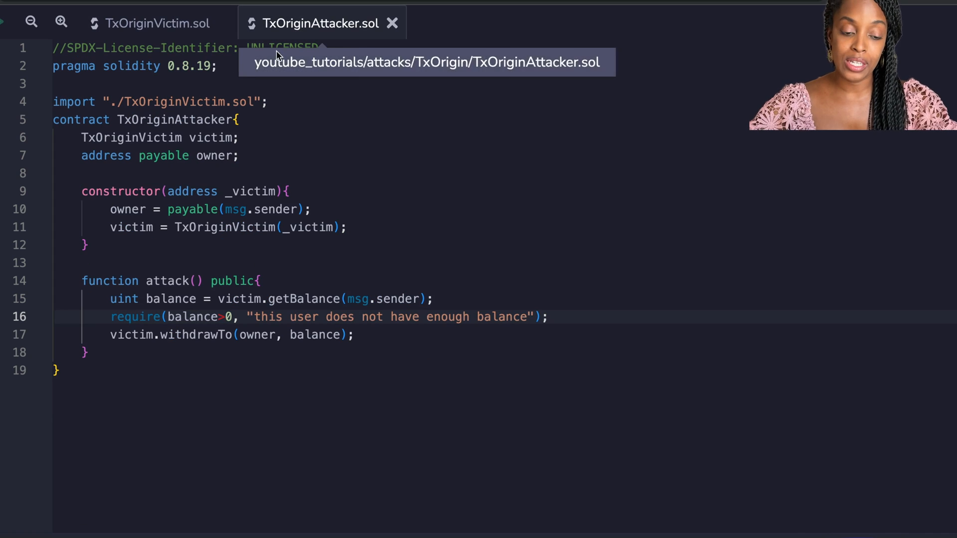
drag(110, 299, 411, 299)
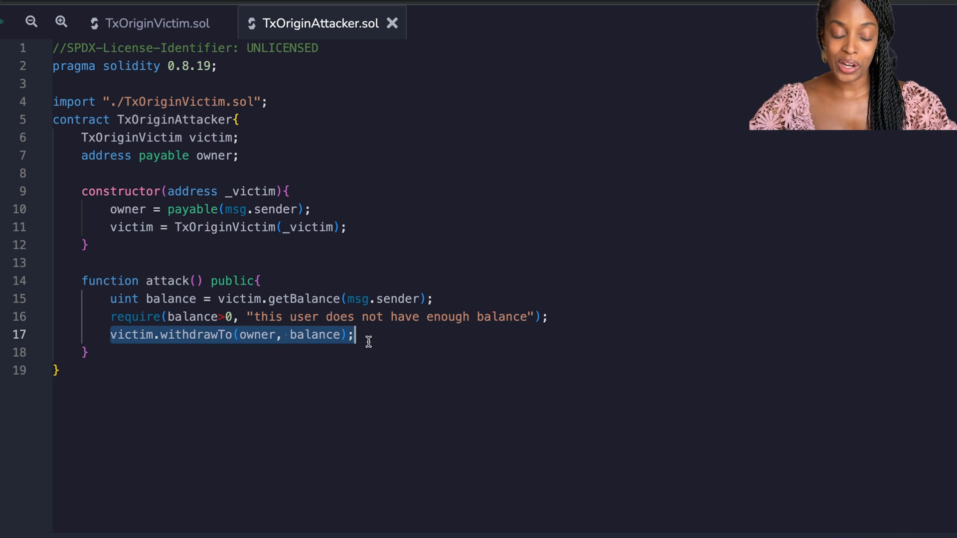
click(157, 23)
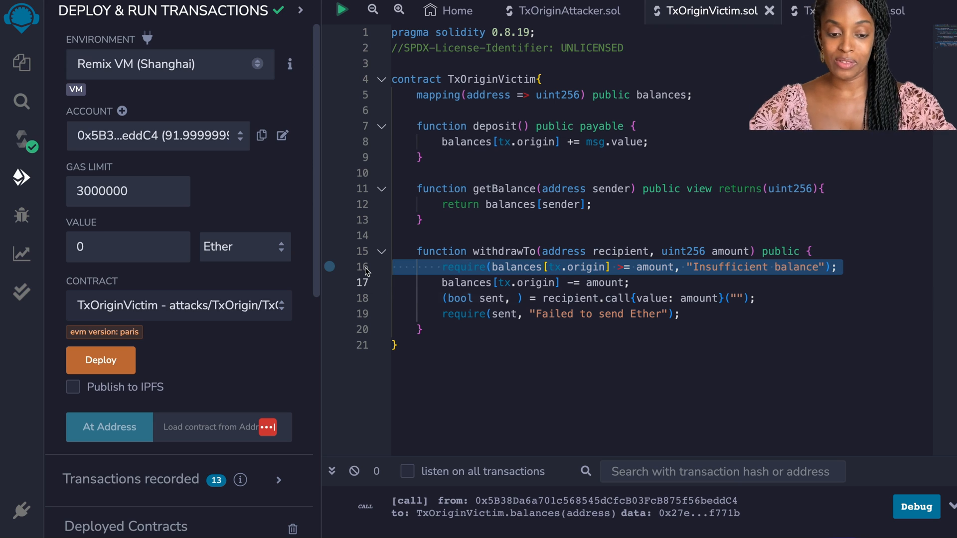
Step: Show the TxOriginSurvivor.sol source, which tracks balances by msg.sender instead of tx.origin
click(854, 11)
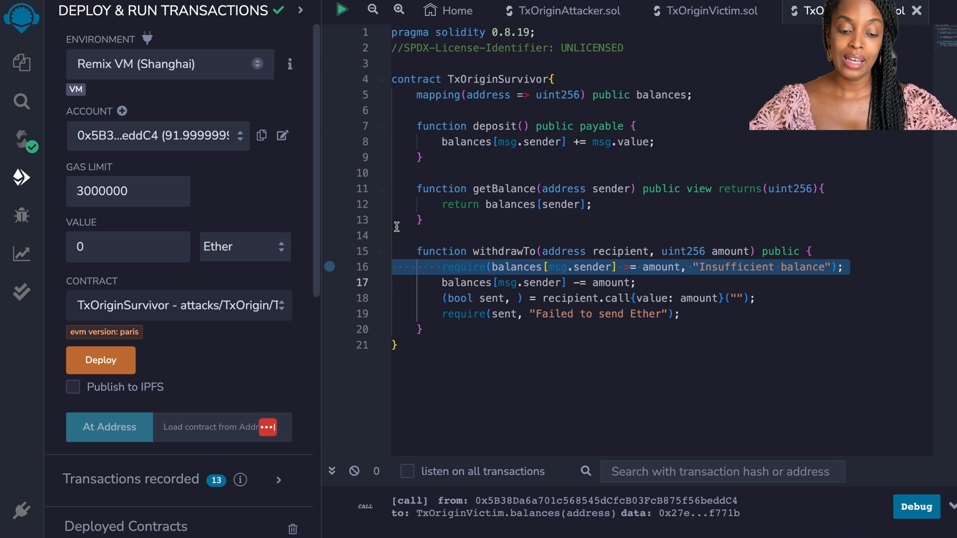
mouse_move(586, 267)
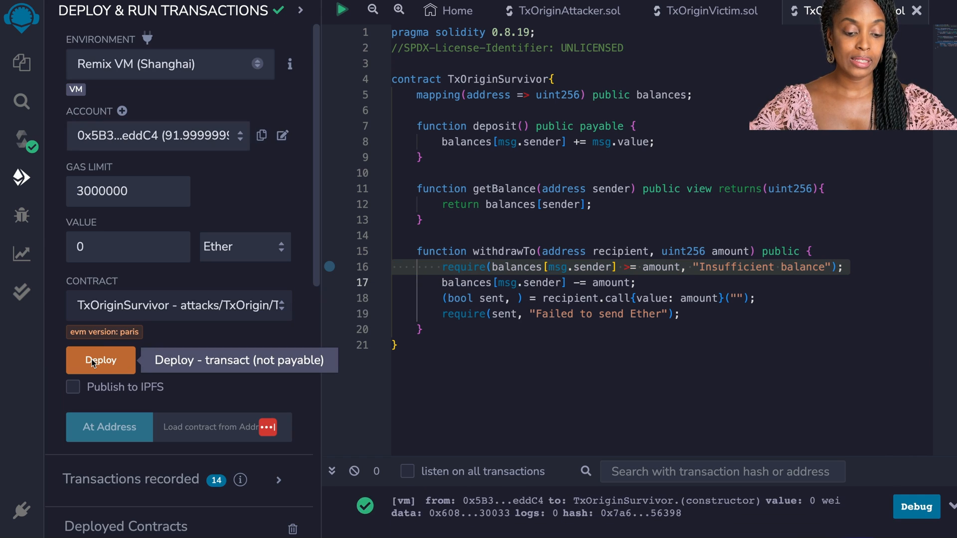
Step: Deposit Ether into TxOriginSurvivor and withdraw 2 ETH to the recipient address, leaving 8 ETH
text(1)
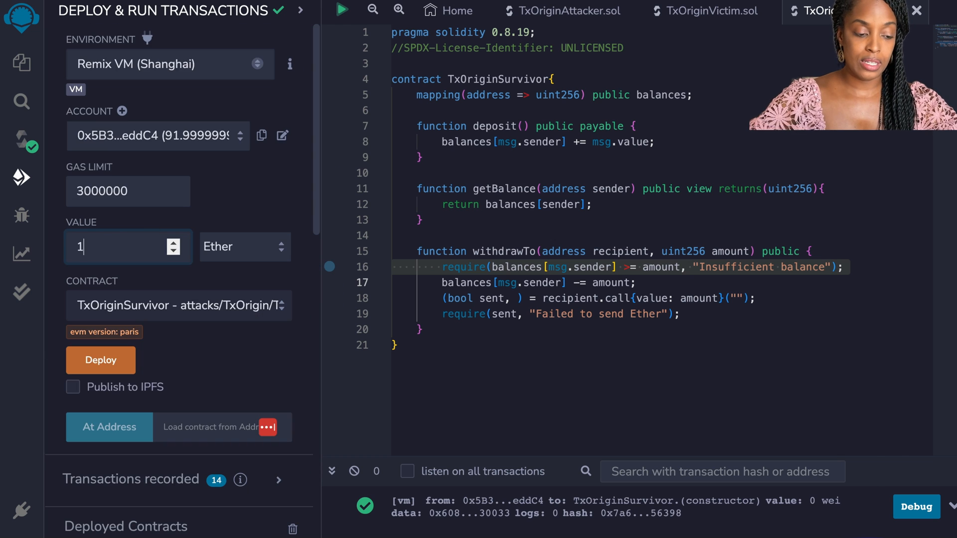
click(109, 323)
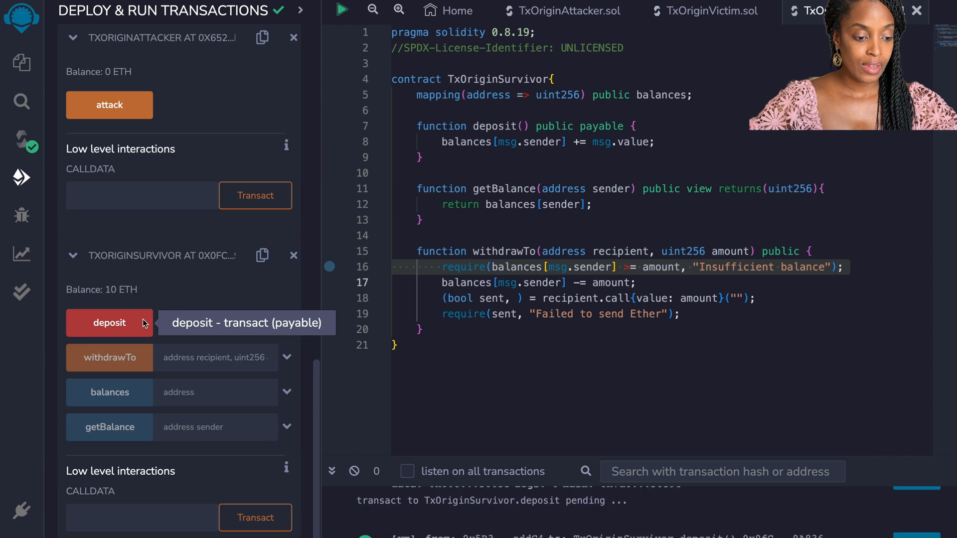
click(110, 392)
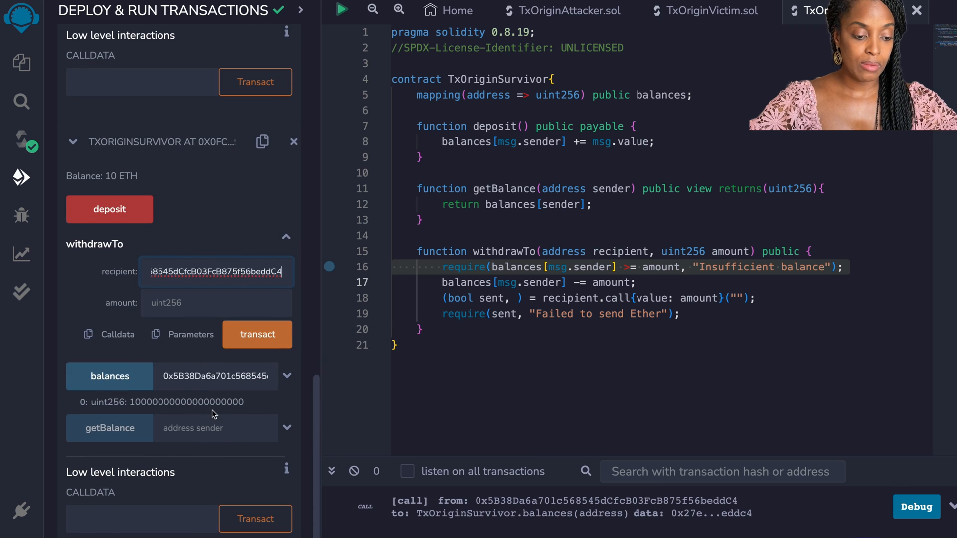
text(1000000000000000000)
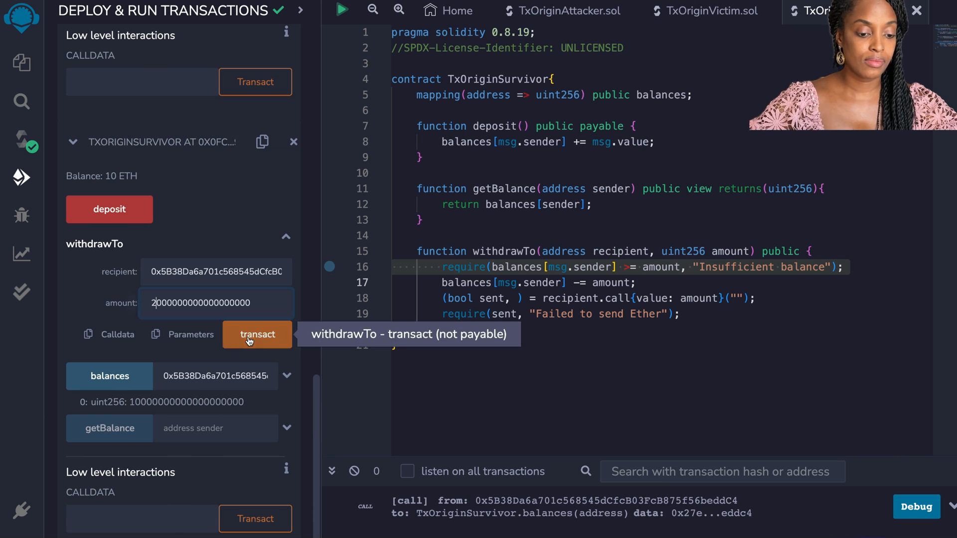
click(257, 335)
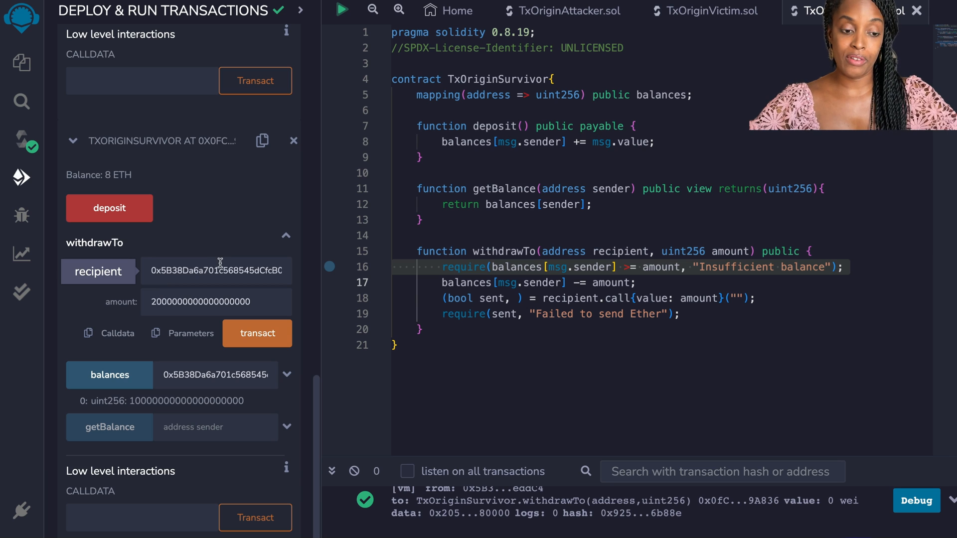
Step: Redeploy TxOriginAttacker from another account targeting the TxOriginSurvivor address
double_click(216, 270)
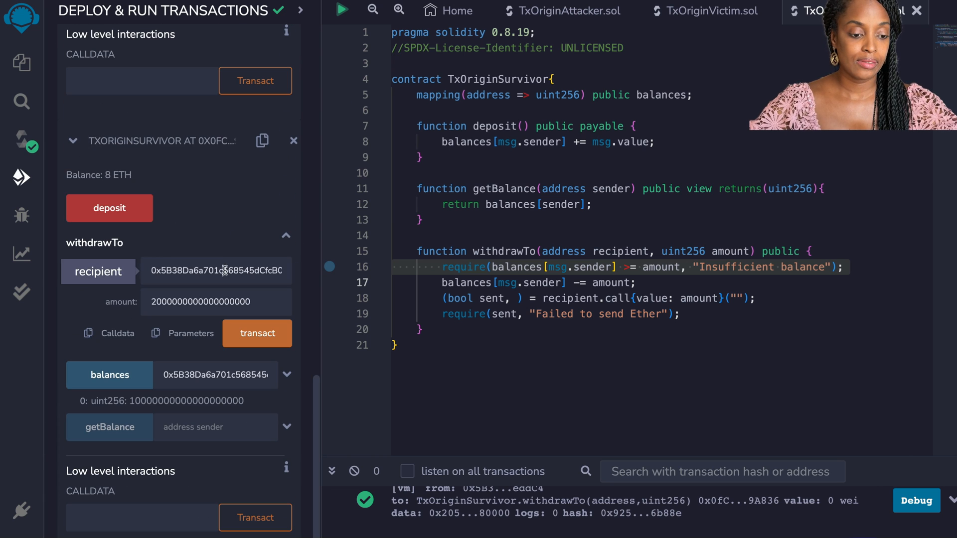
click(257, 332)
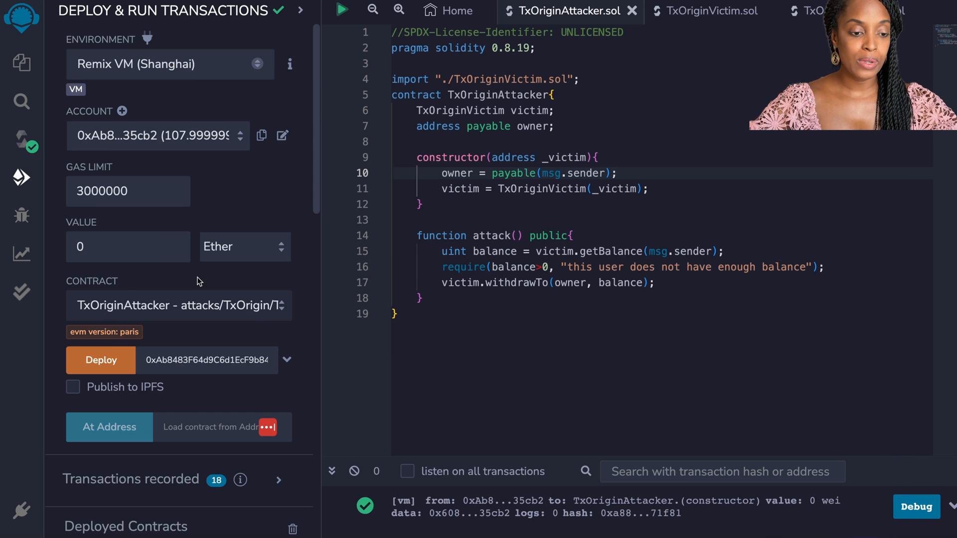
Step: Run the new attacker's attack on TxOriginSurvivor, which reverts leaving 0 ETH, then return to TxOriginSurvivor.sol
click(158, 136)
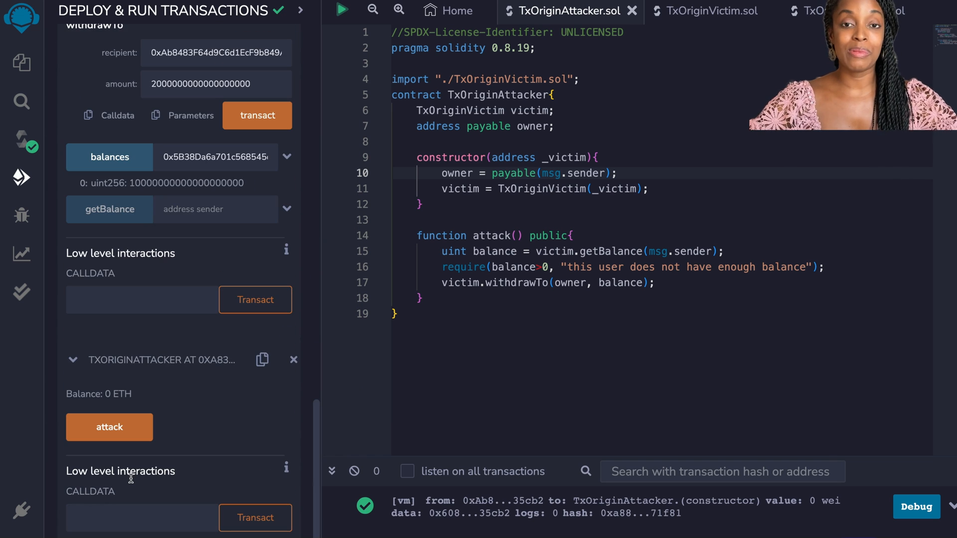
click(109, 426)
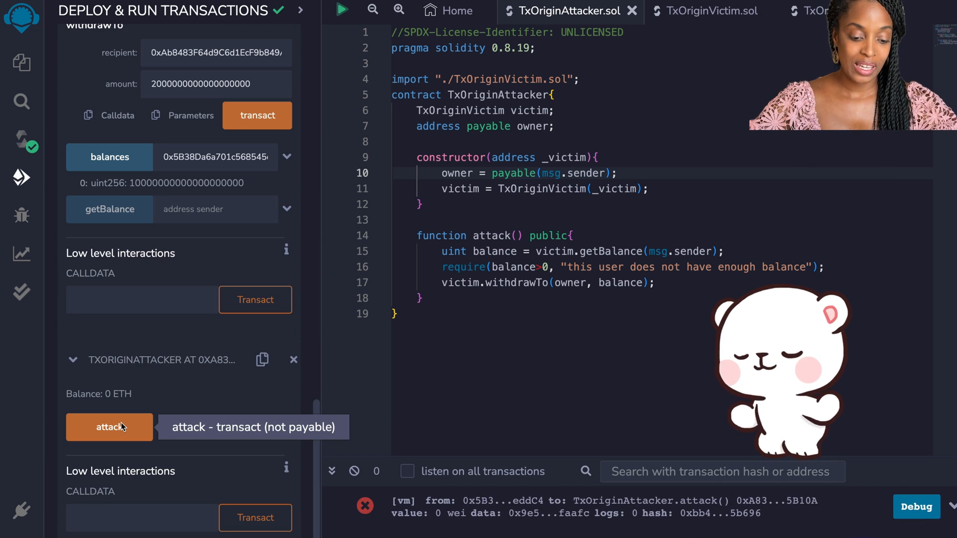
mouse_move(255, 300)
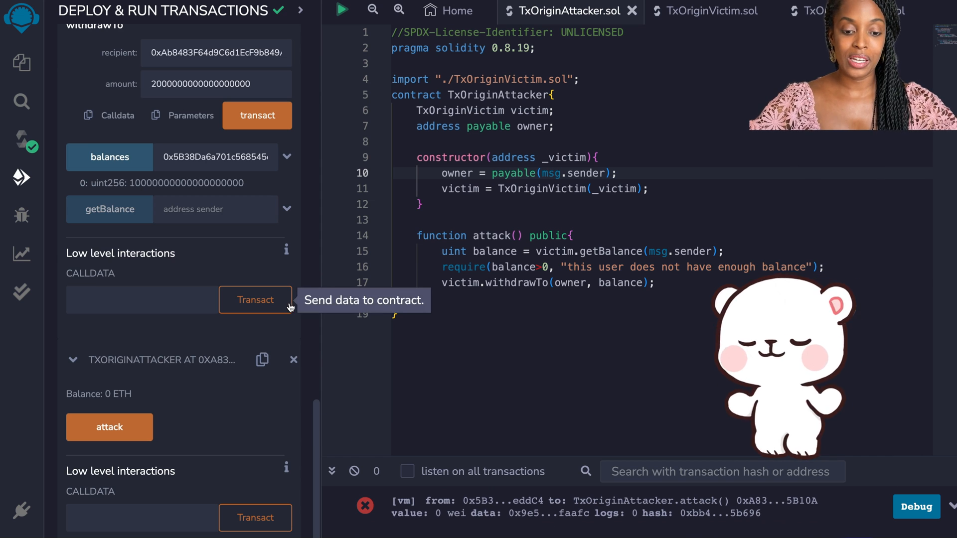
click(851, 11)
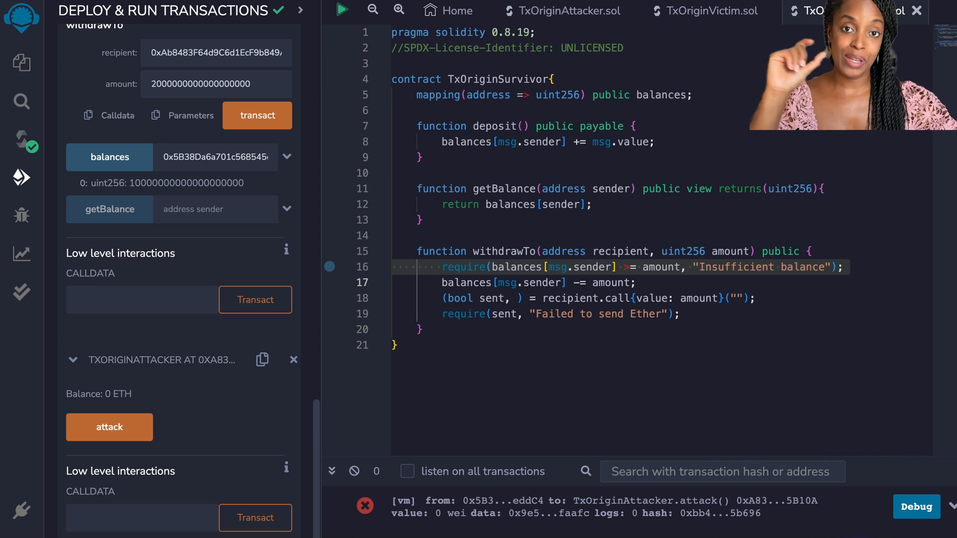